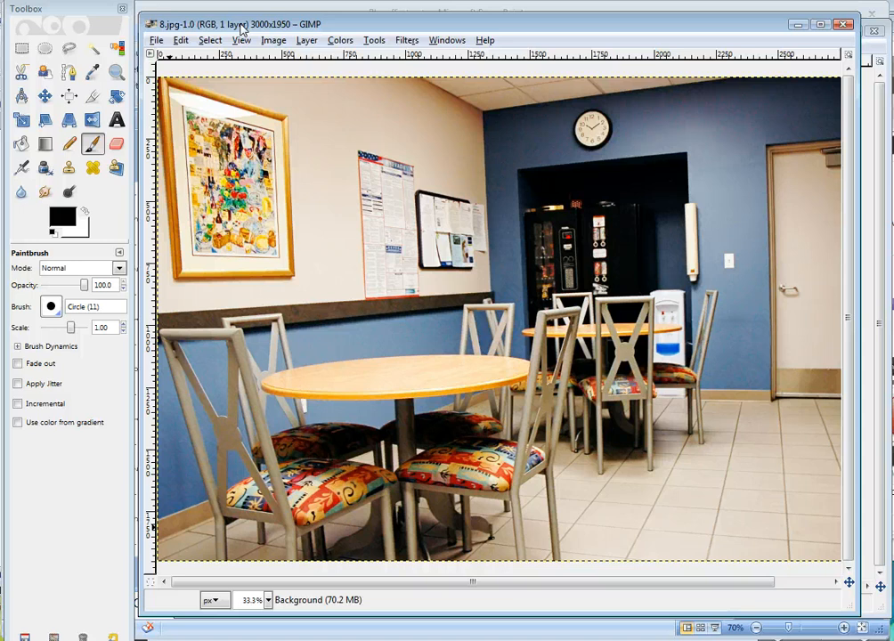
{"action": "mouse_move", "coordinate": [230, 26]}
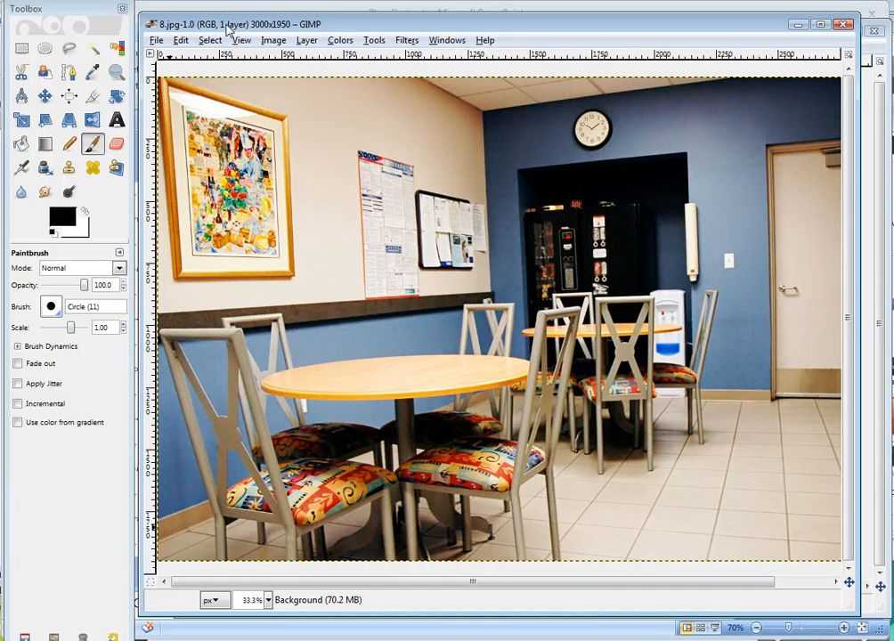
Step: Apply a Gaussian blur with a 5 px radius to the office photo
{"action": "left_click", "coordinate": [156, 39]}
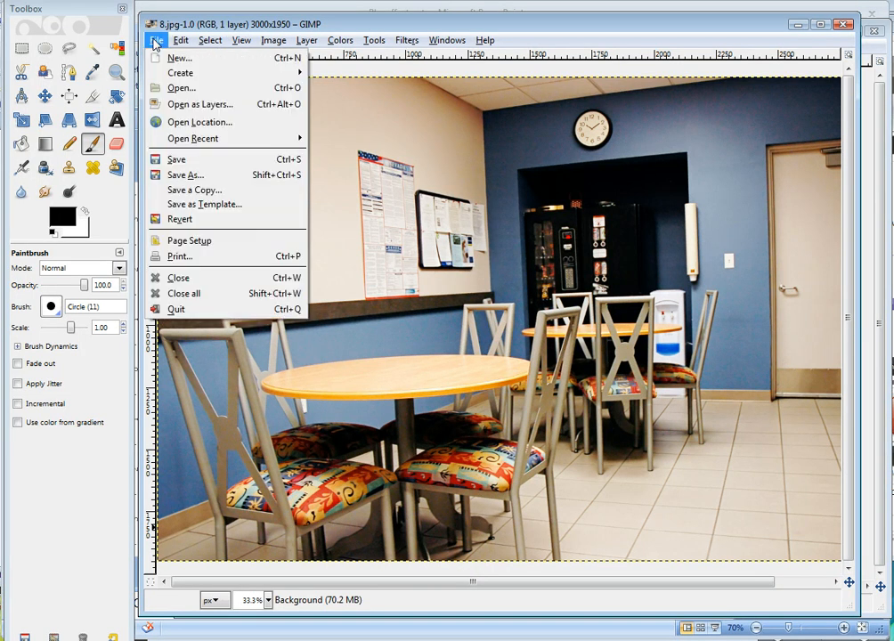
{"action": "mouse_move", "coordinate": [182, 87]}
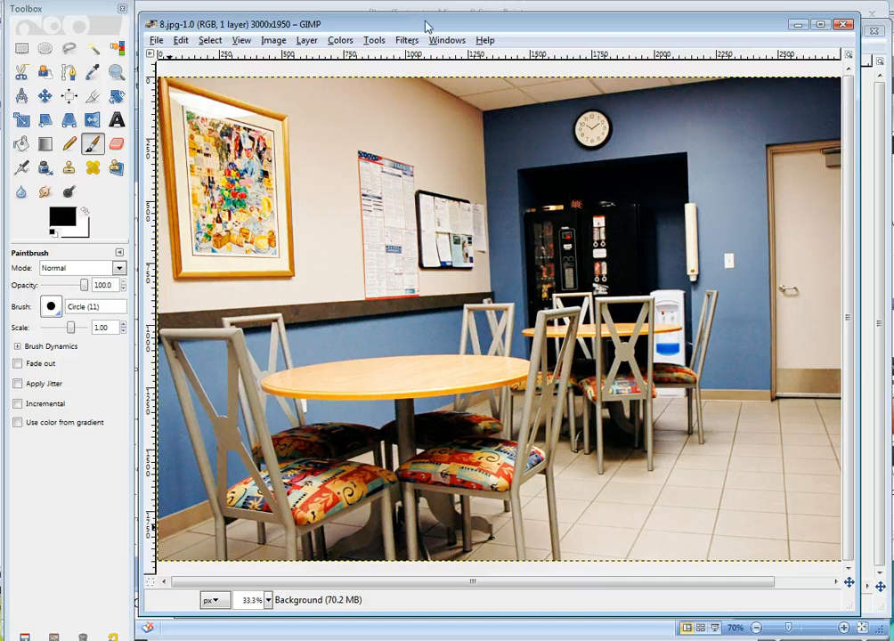
{"action": "left_click", "coordinate": [406, 39]}
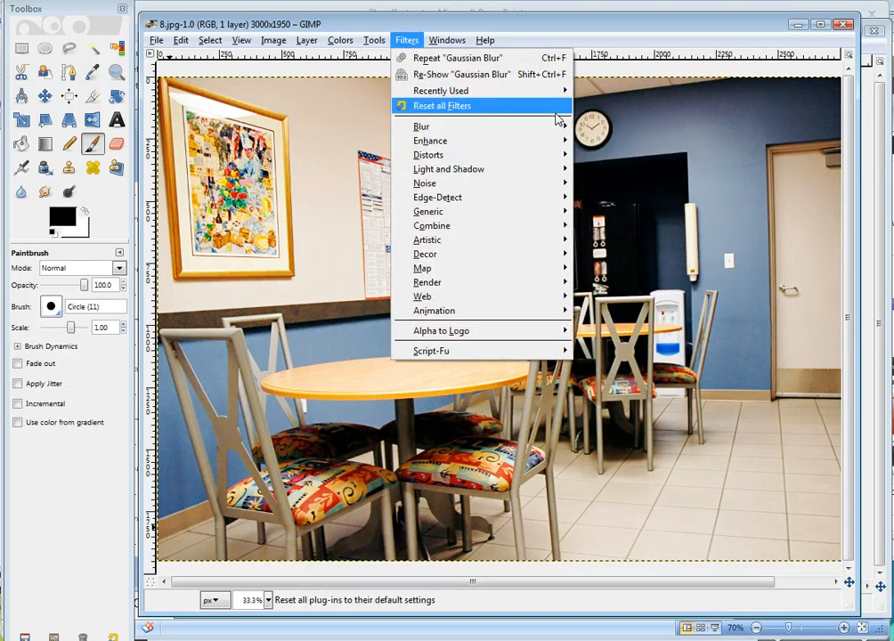
{"action": "mouse_move", "coordinate": [420, 125]}
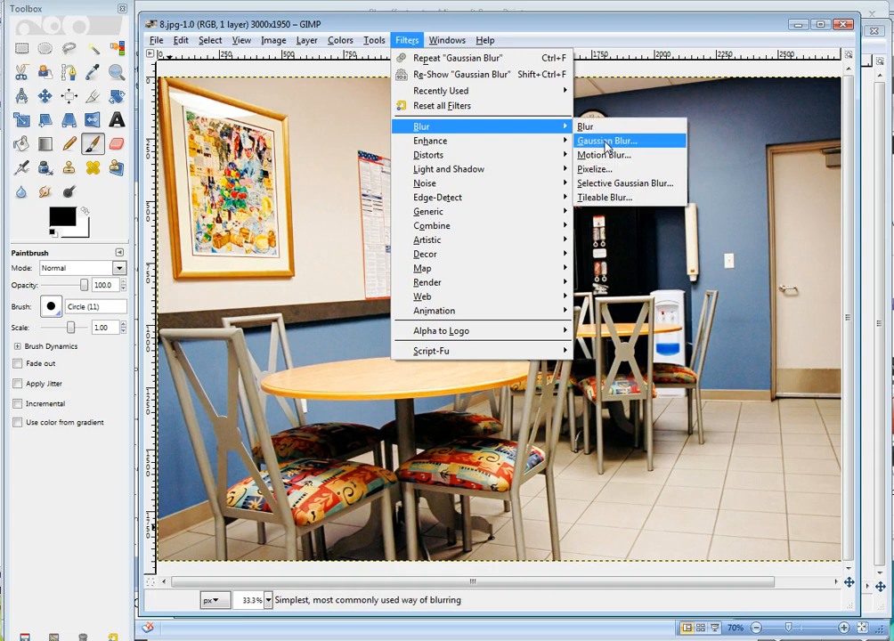
{"action": "left_click", "coordinate": [606, 141]}
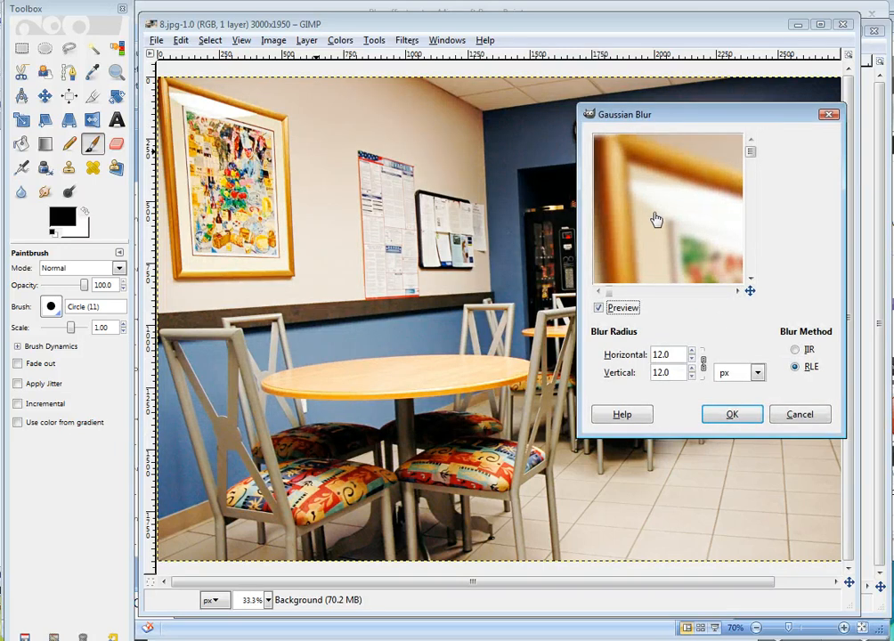
{"action": "left_click", "coordinate": [691, 360]}
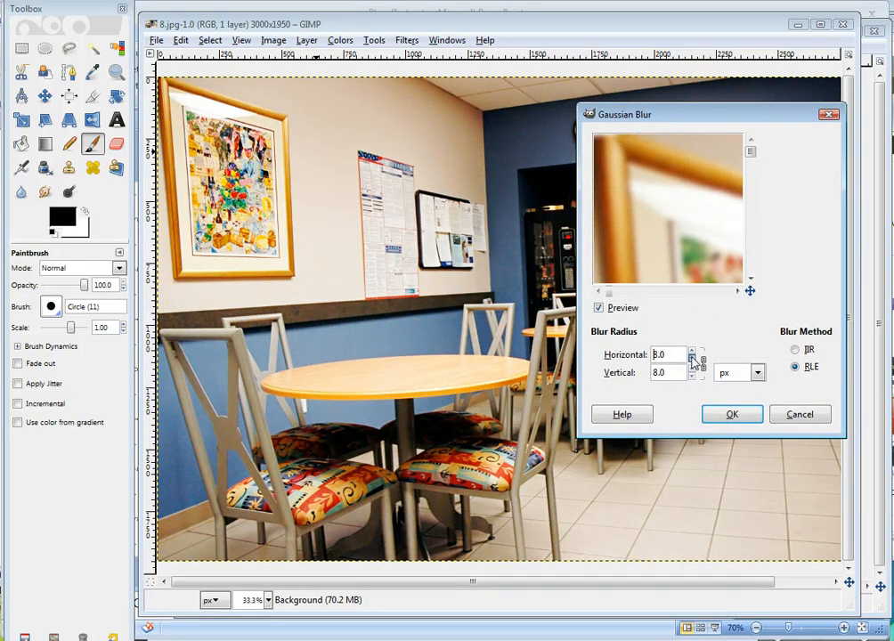
{"action": "left_click", "coordinate": [692, 360]}
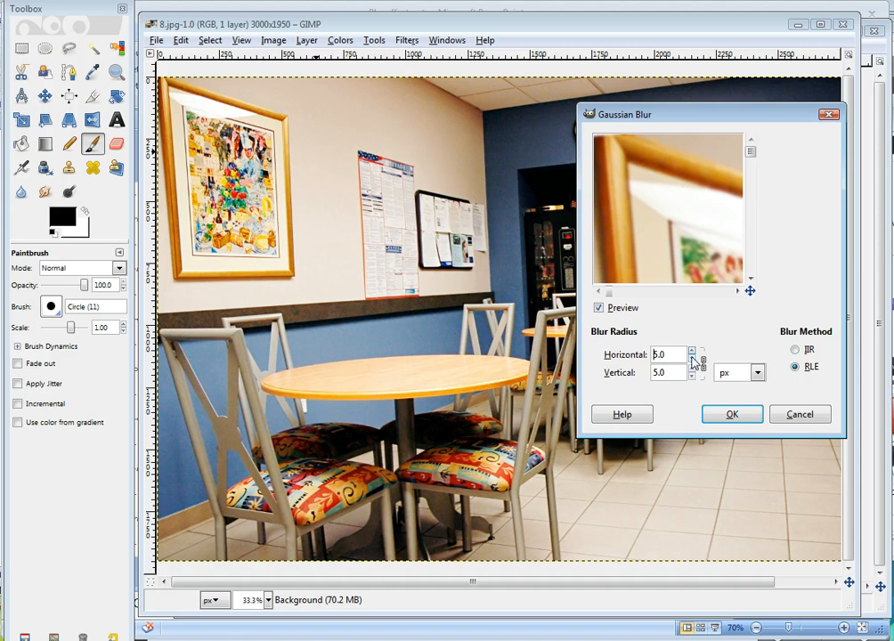
{"action": "left_click", "coordinate": [694, 351]}
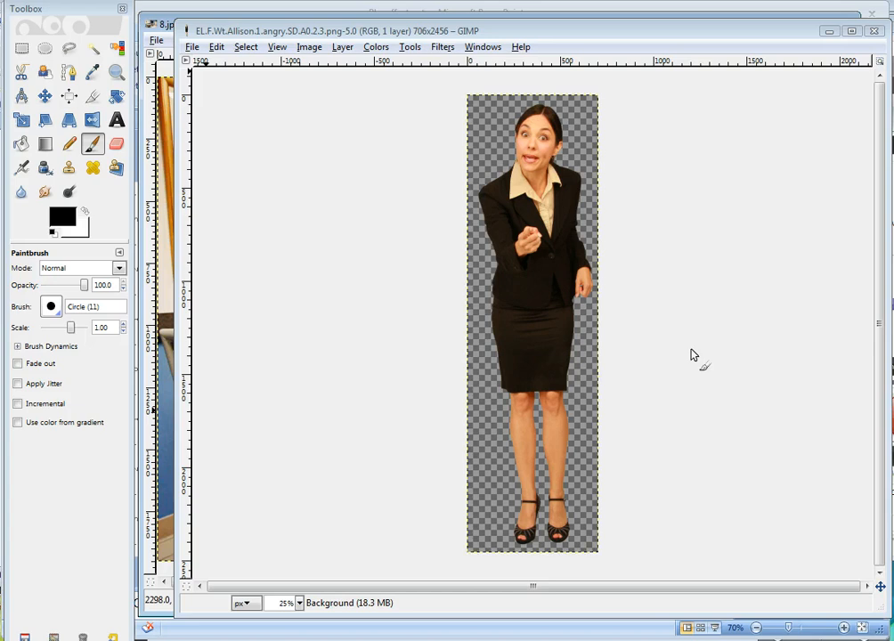
Step: Bring the office photo forward while its 5 px blur finishes rendering
{"action": "left_click", "coordinate": [156, 39]}
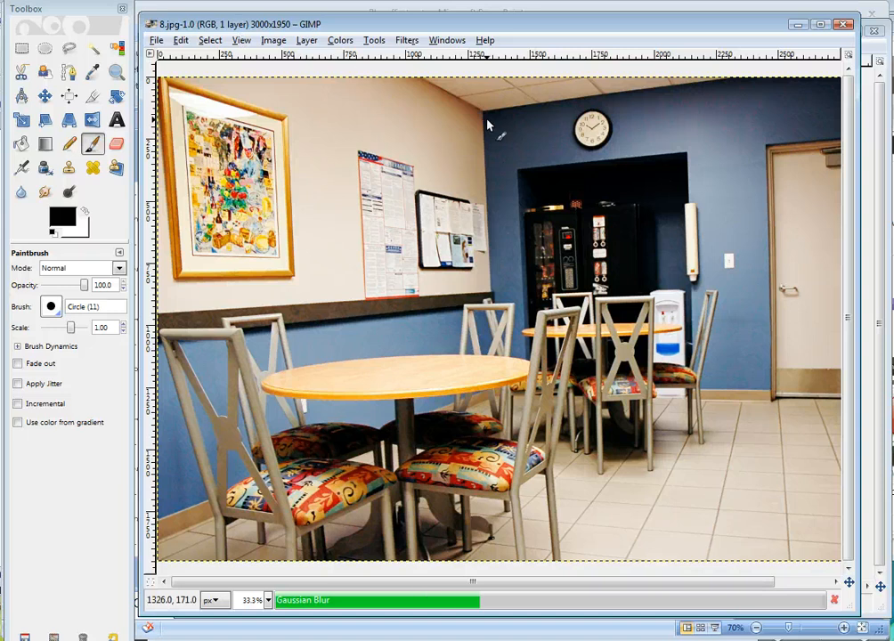
{"action": "mouse_move", "coordinate": [489, 253]}
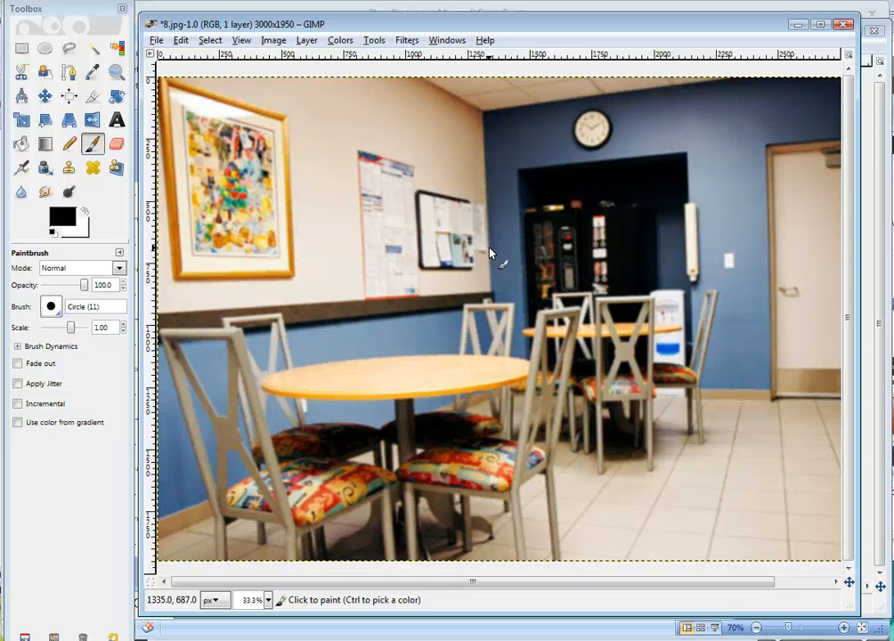
{"action": "mouse_move", "coordinate": [409, 282]}
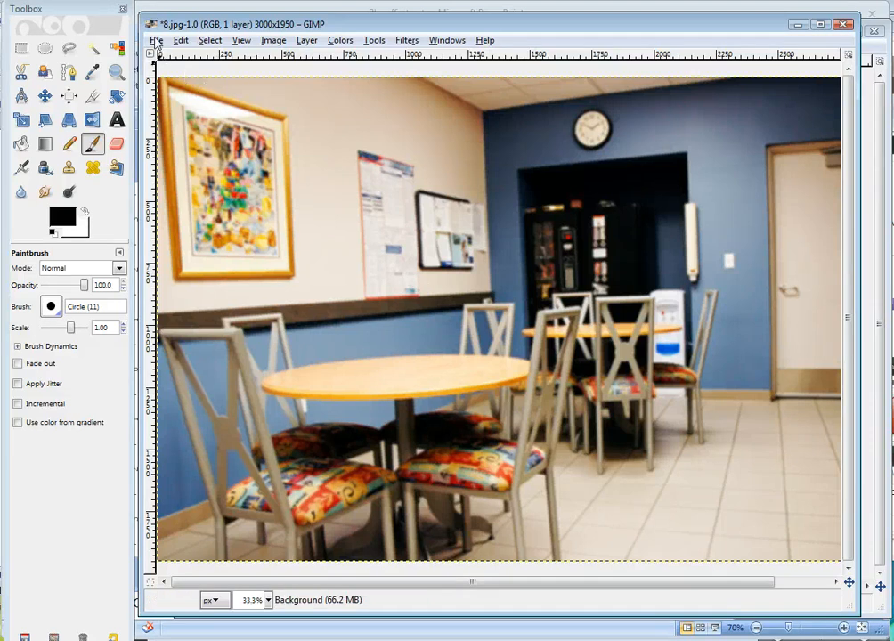
Step: Save the blurred office photo as 8blur.jpg with the default JPEG quality
{"action": "left_click", "coordinate": [157, 39]}
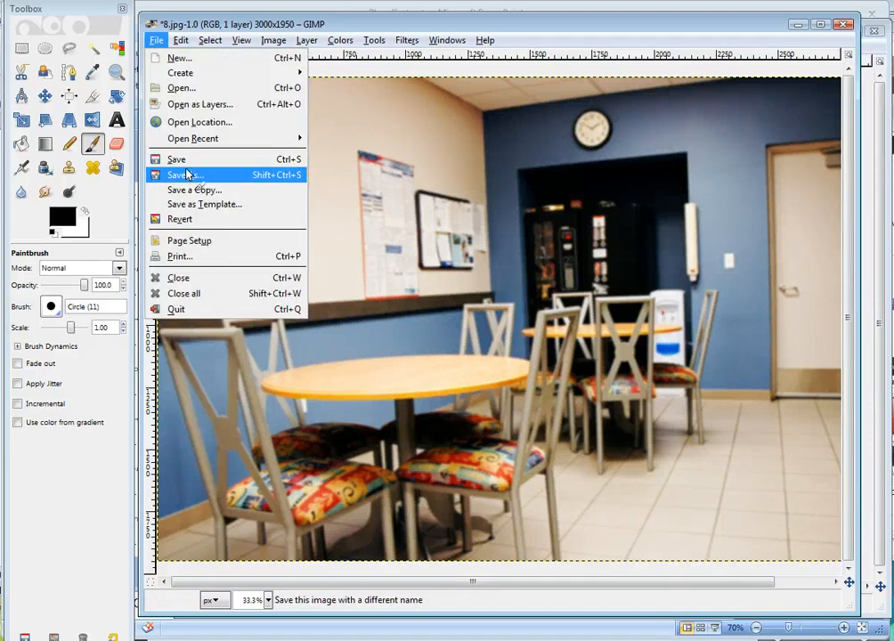
{"action": "left_click", "coordinate": [185, 174]}
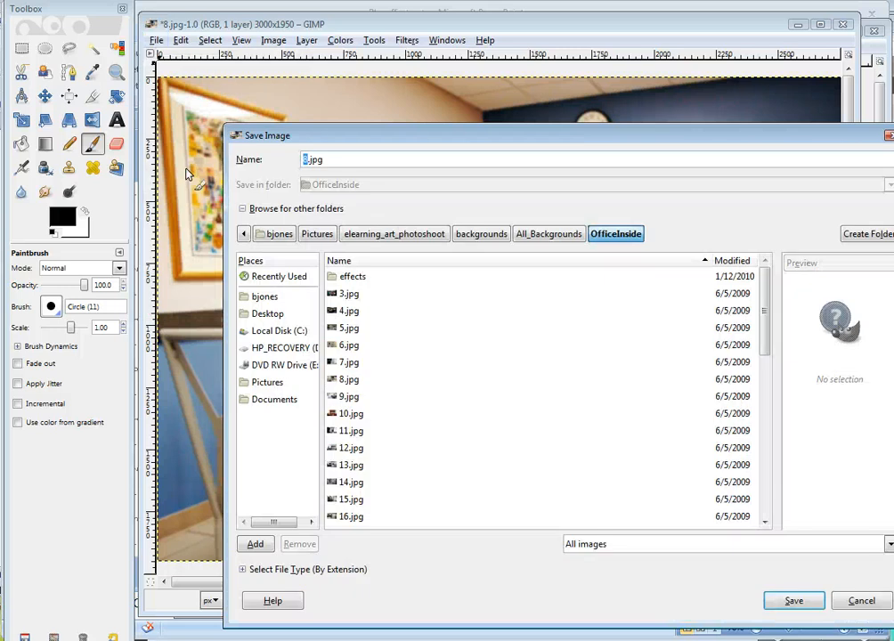
{"action": "left_click", "coordinate": [317, 160]}
{"action": "type", "text": "blur"}
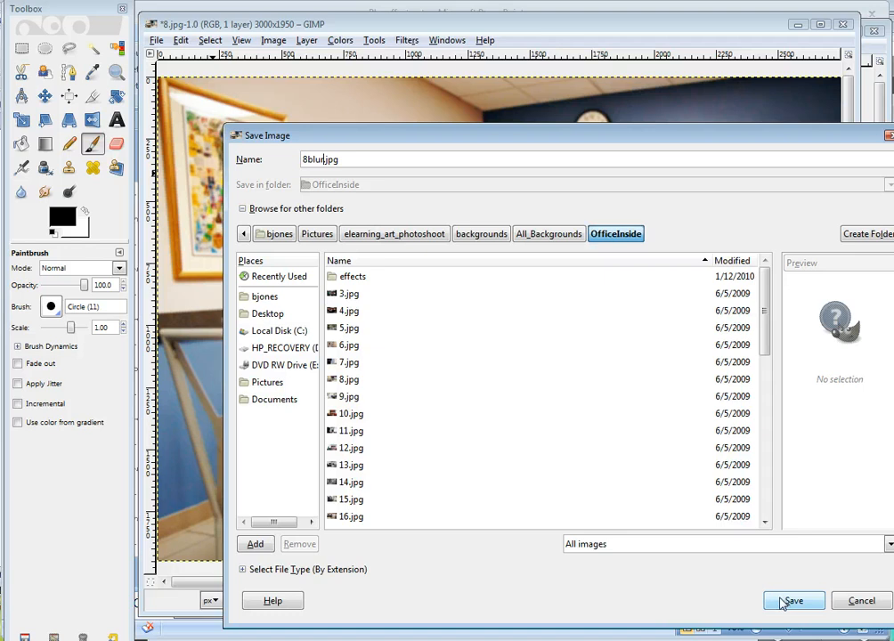
{"action": "left_click", "coordinate": [791, 600]}
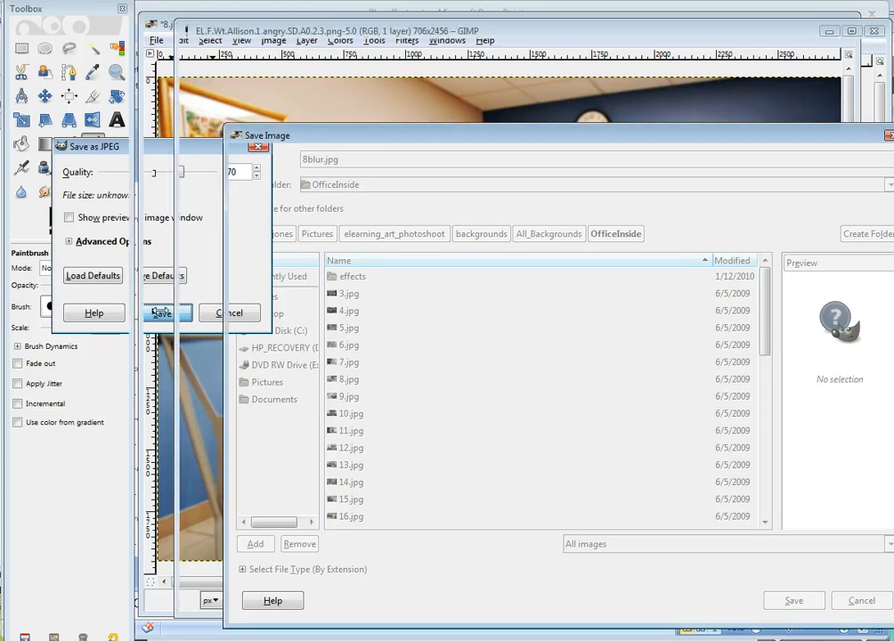
{"action": "left_click", "coordinate": [161, 313]}
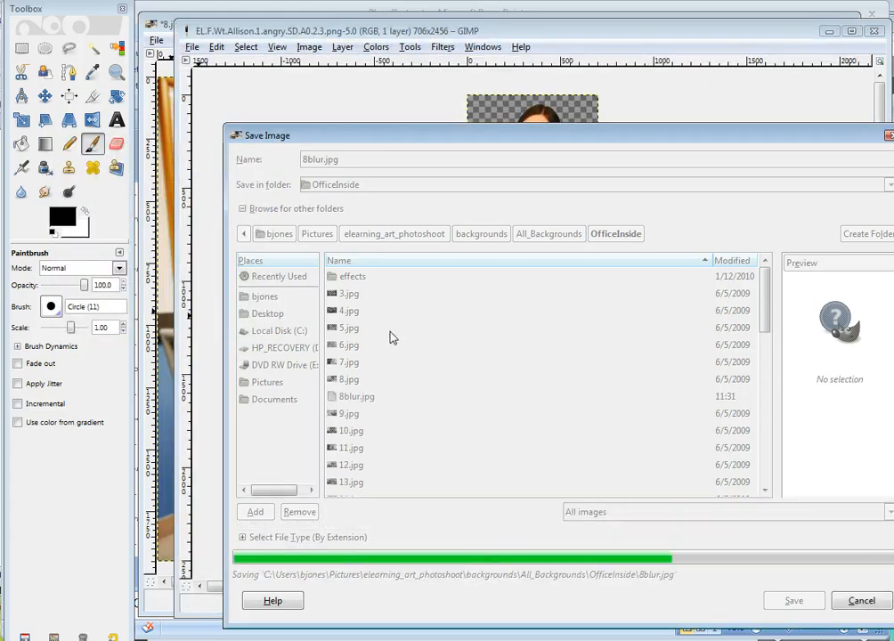
{"action": "left_click", "coordinate": [791, 600]}
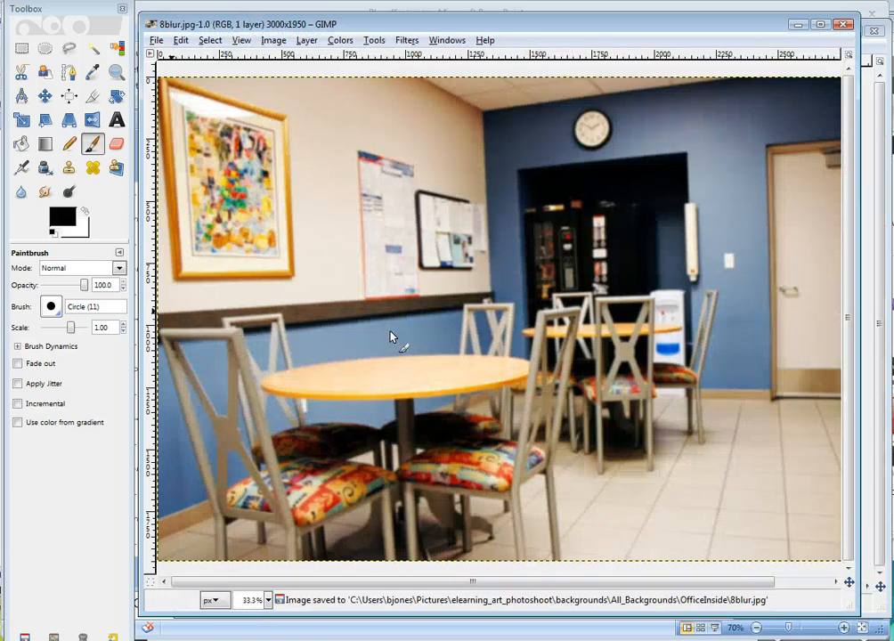
{"action": "mouse_move", "coordinate": [371, 303]}
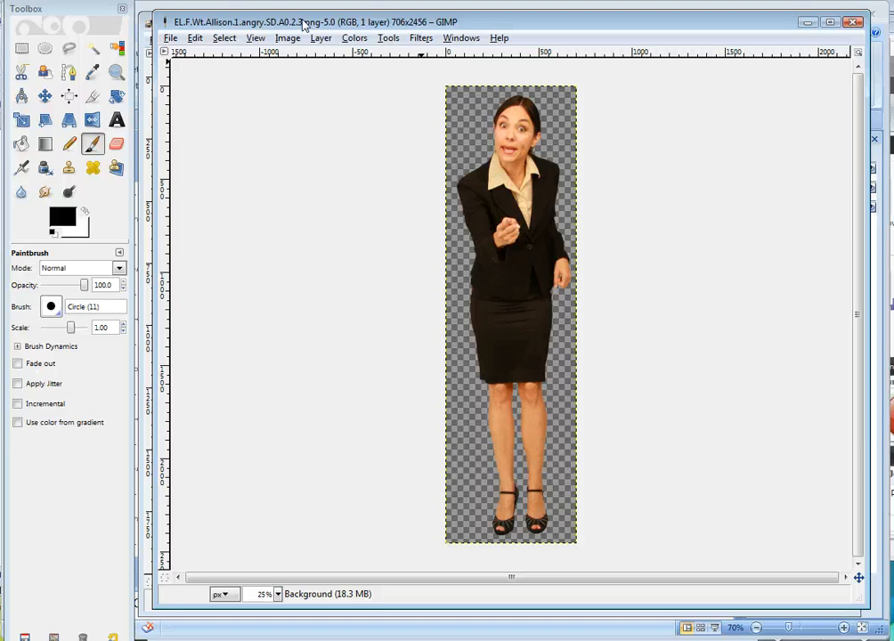
{"action": "mouse_move", "coordinate": [413, 146]}
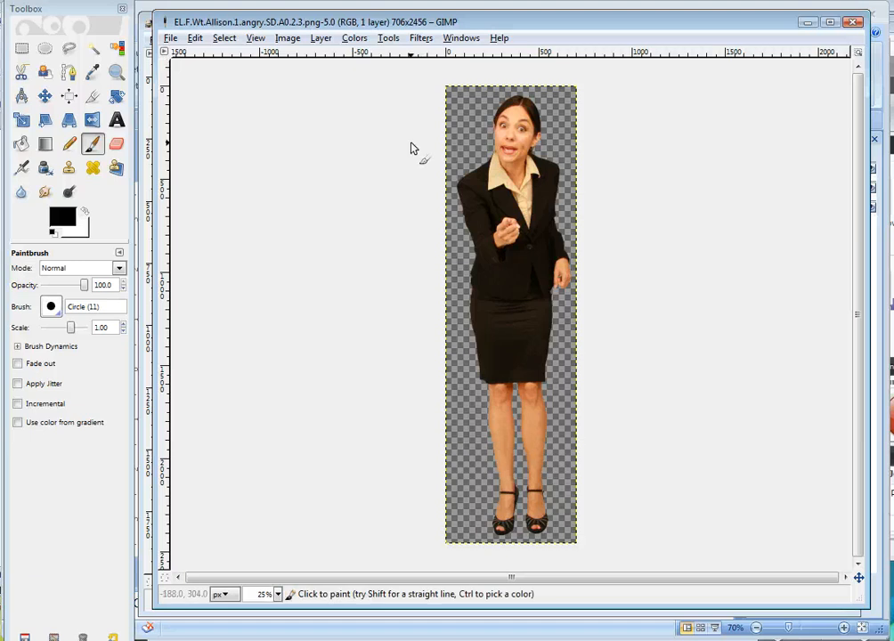
{"action": "mouse_move", "coordinate": [556, 143]}
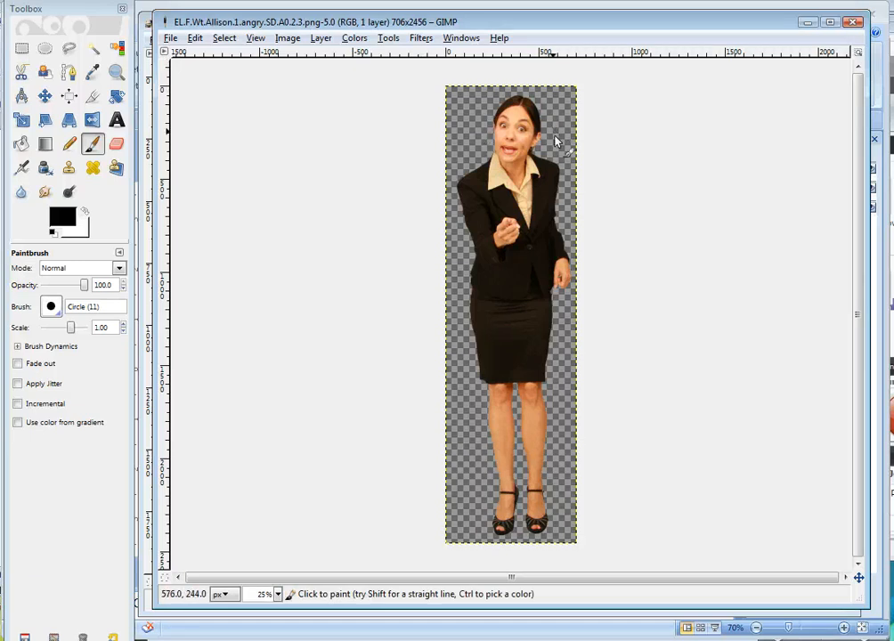
{"action": "mouse_move", "coordinate": [472, 420]}
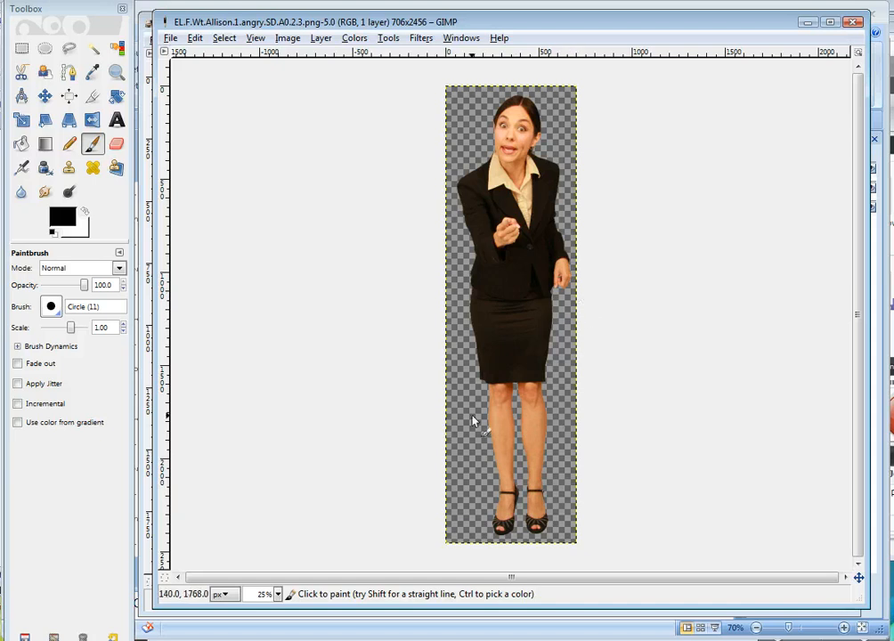
{"action": "mouse_move", "coordinate": [409, 68]}
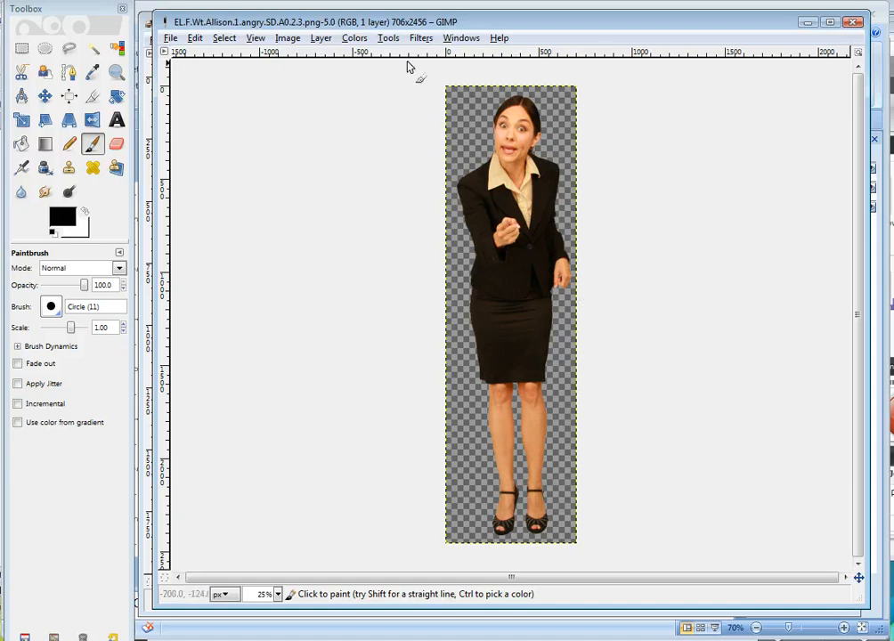
Step: Start a Gaussian blur on the businesswoman cut-out, showing a 12 px radius
{"action": "left_click", "coordinate": [420, 38]}
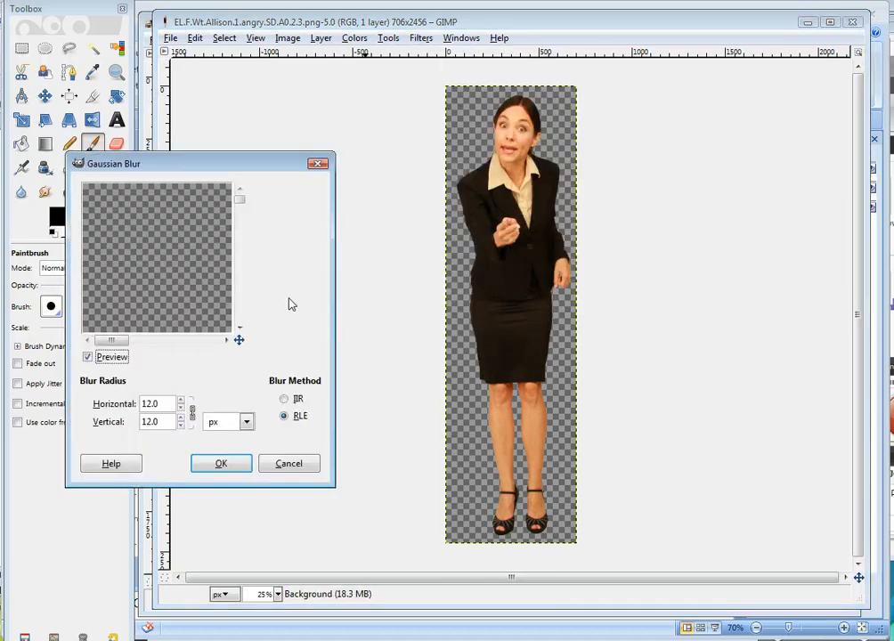
Step: Preview the woman's face, lower the blur radius to 5 px and apply it
{"action": "left_click_drag", "start_coordinate": [111, 340], "coordinate": [143, 340]}
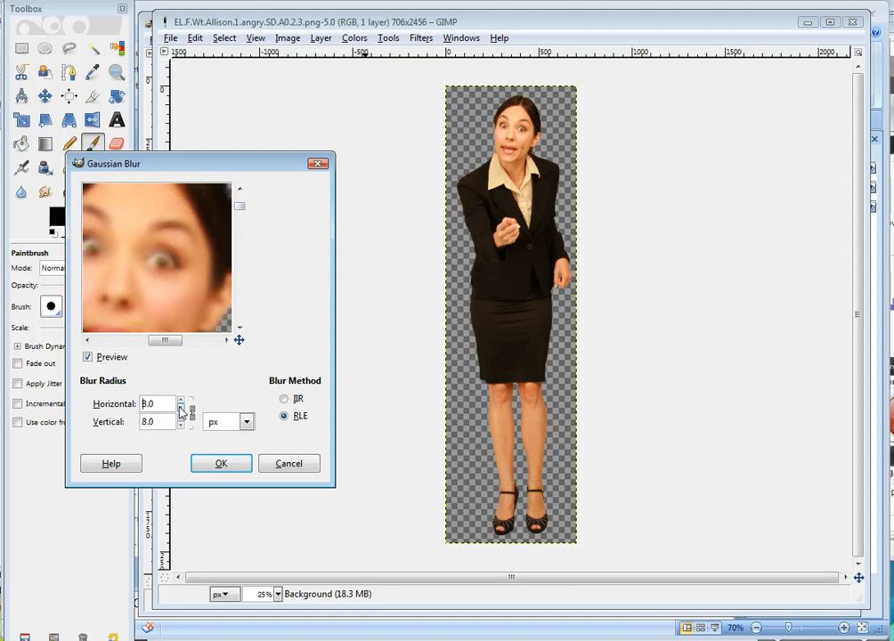
{"action": "left_click", "coordinate": [182, 408]}
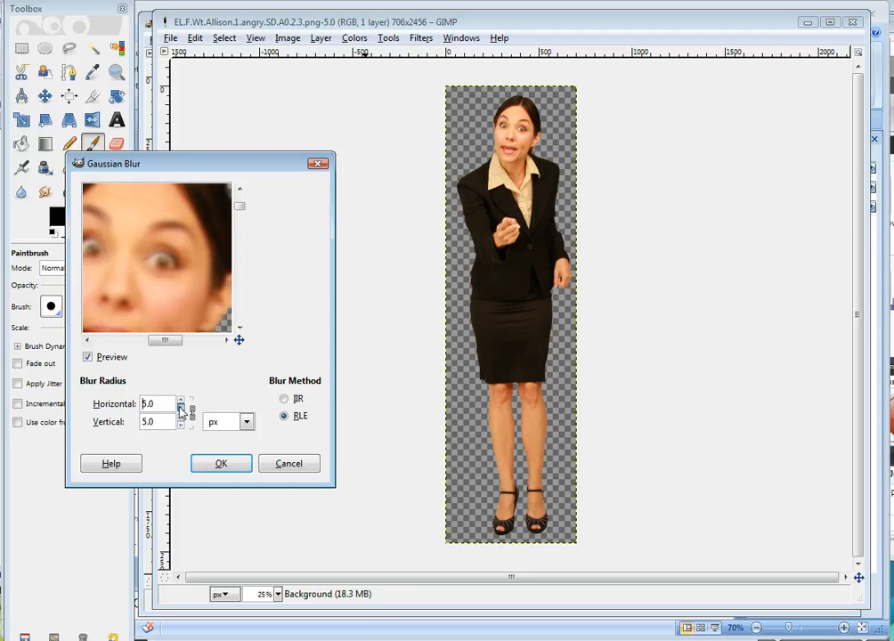
{"action": "left_click", "coordinate": [182, 417]}
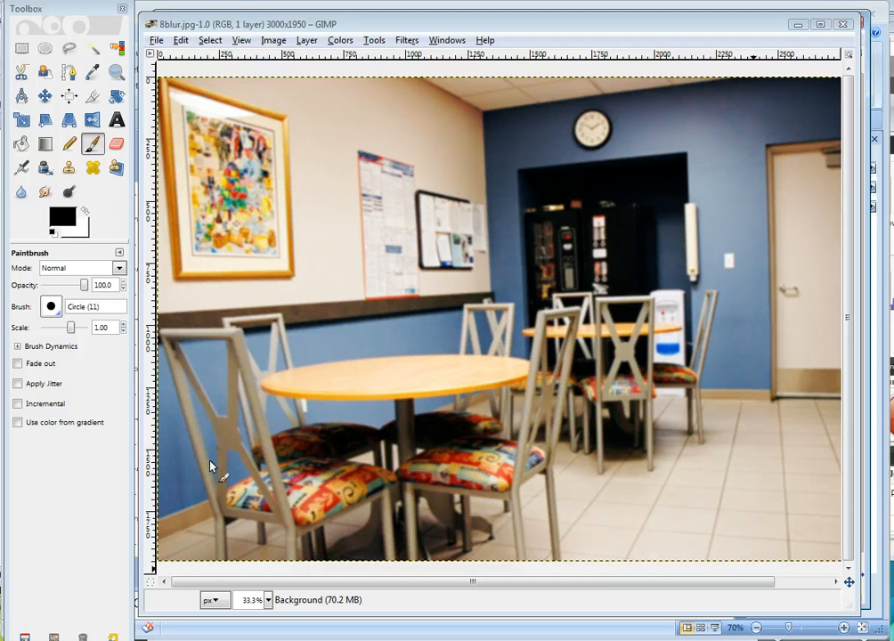
{"action": "mouse_move", "coordinate": [376, 349]}
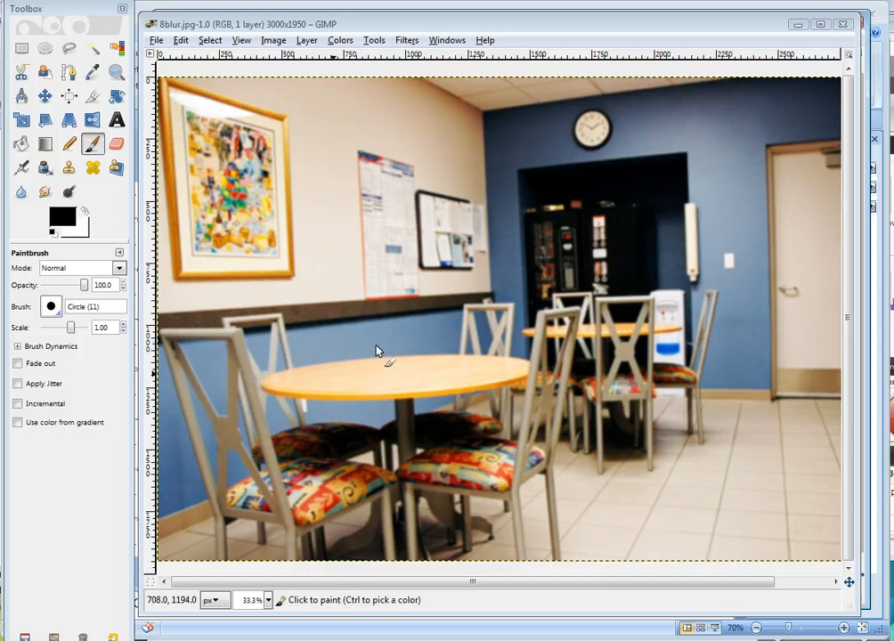
{"action": "mouse_move", "coordinate": [713, 146]}
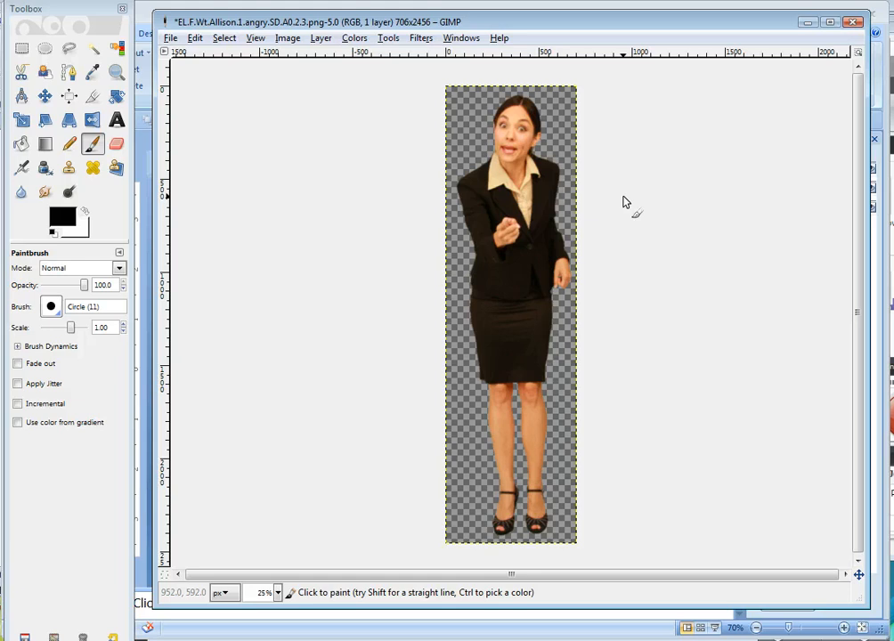
{"action": "mouse_move", "coordinate": [681, 138]}
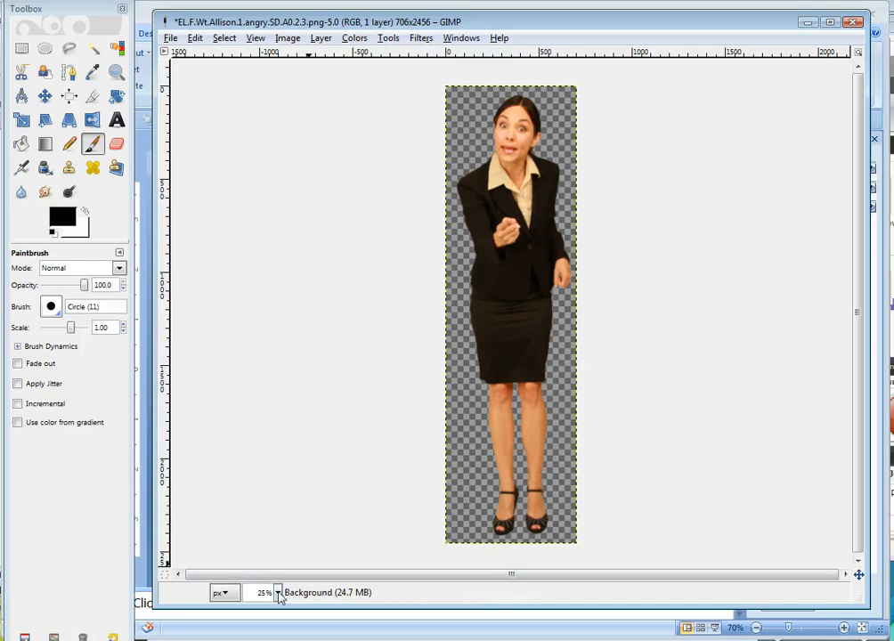
Step: Zoom the blurred cut-out image to 50%
{"action": "left_click", "coordinate": [278, 593]}
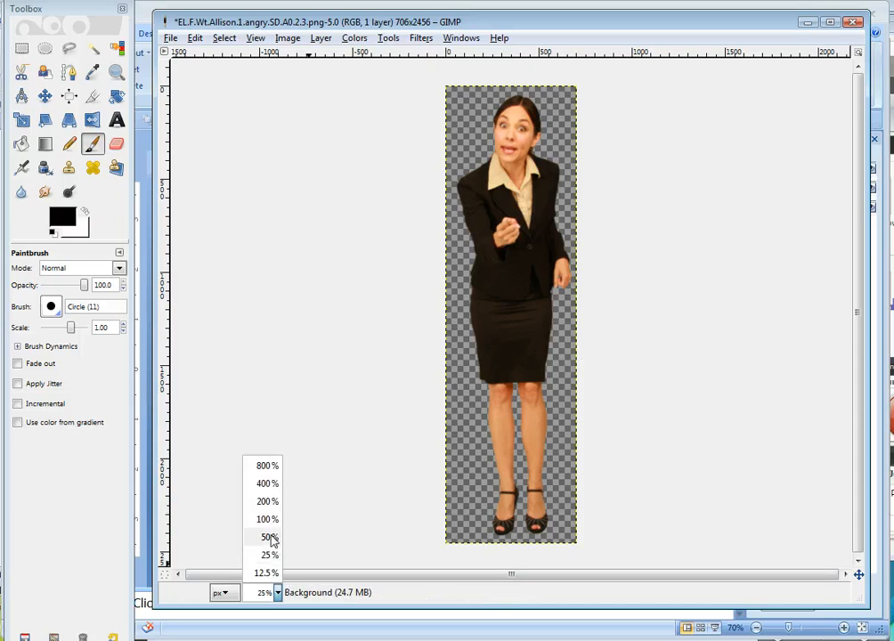
{"action": "left_click", "coordinate": [270, 536]}
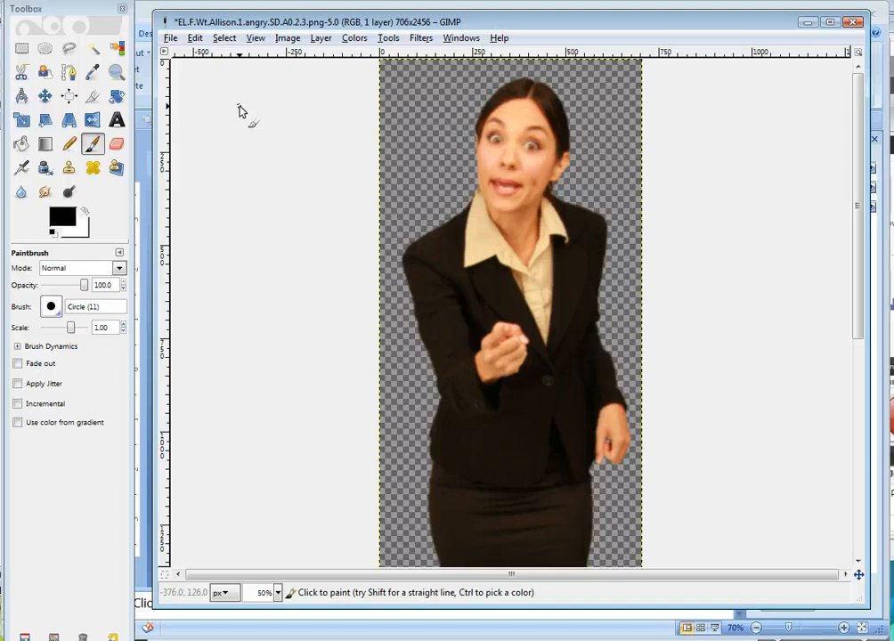
Step: Save the blurred cut-out as a new PNG ending in 3blur with default PNG options
{"action": "left_click", "coordinate": [169, 37]}
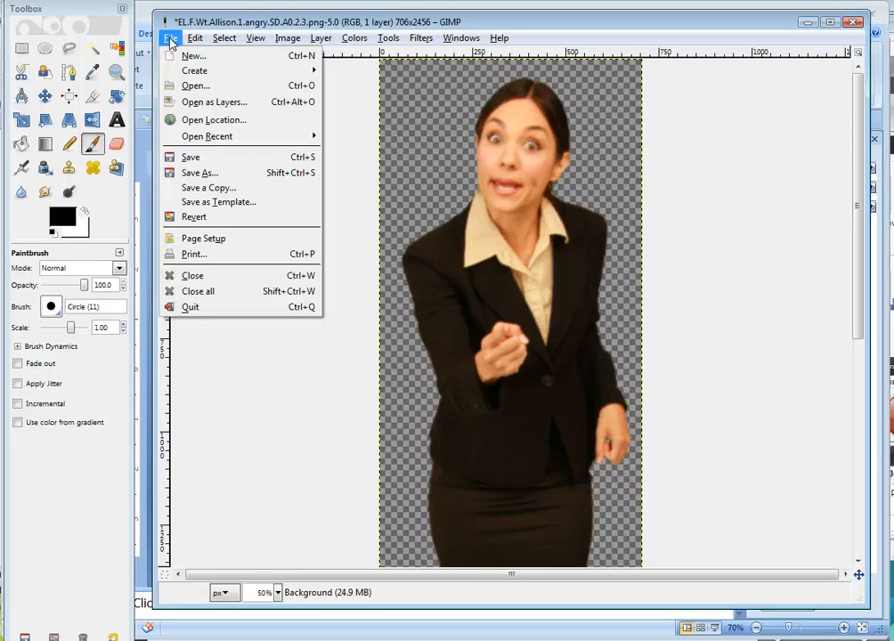
{"action": "mouse_move", "coordinate": [198, 173]}
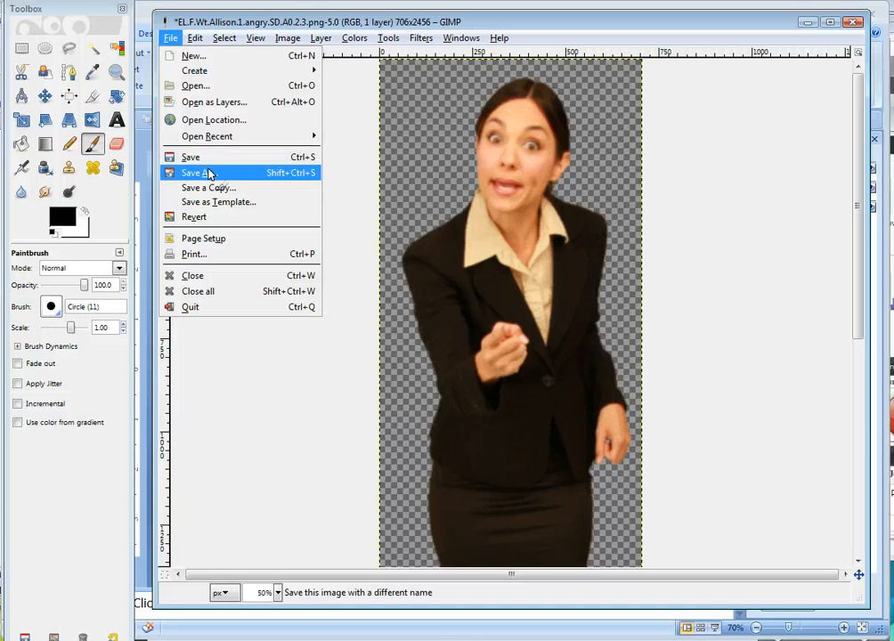
{"action": "left_click", "coordinate": [196, 172]}
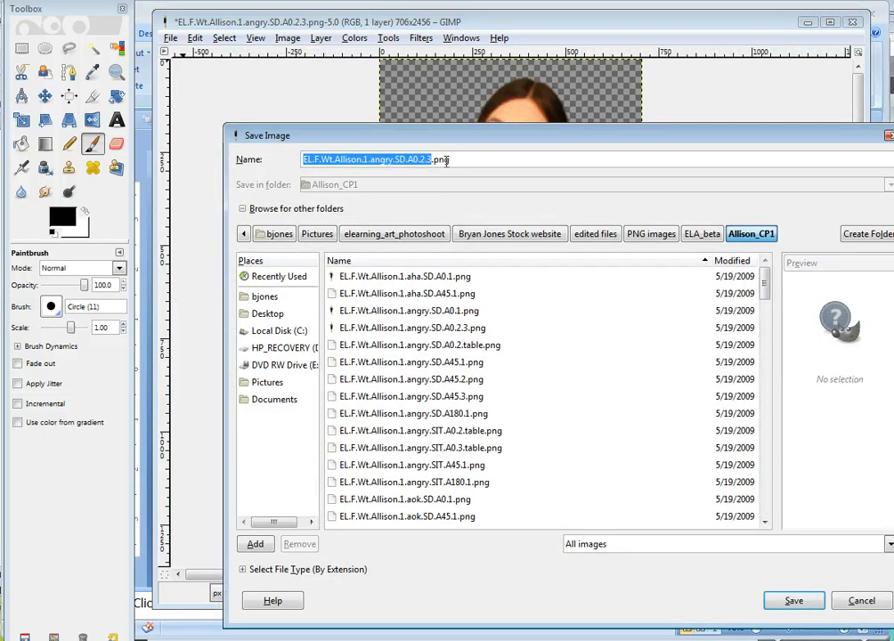
{"action": "left_click", "coordinate": [449, 160]}
{"action": "type", "text": "blur"}
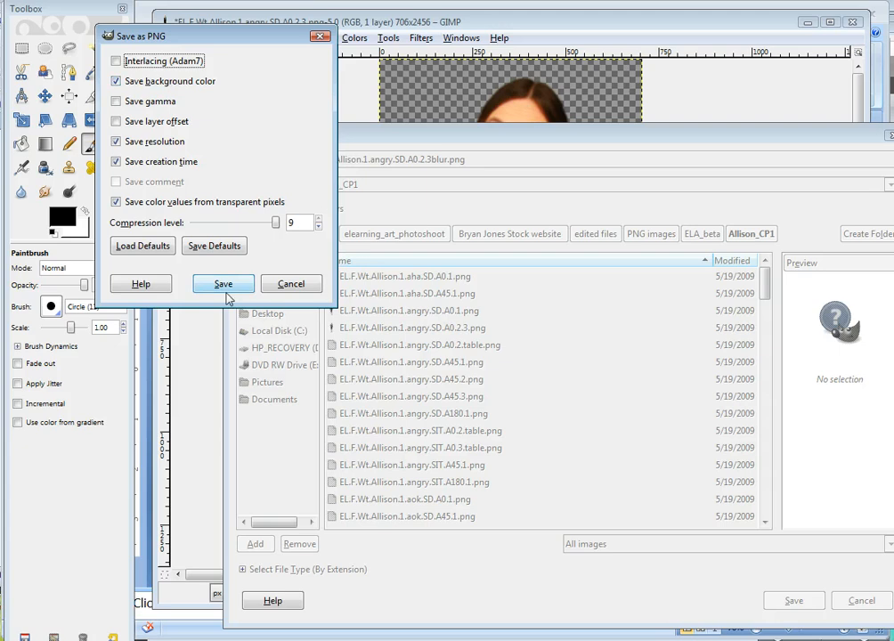
{"action": "left_click", "coordinate": [223, 283]}
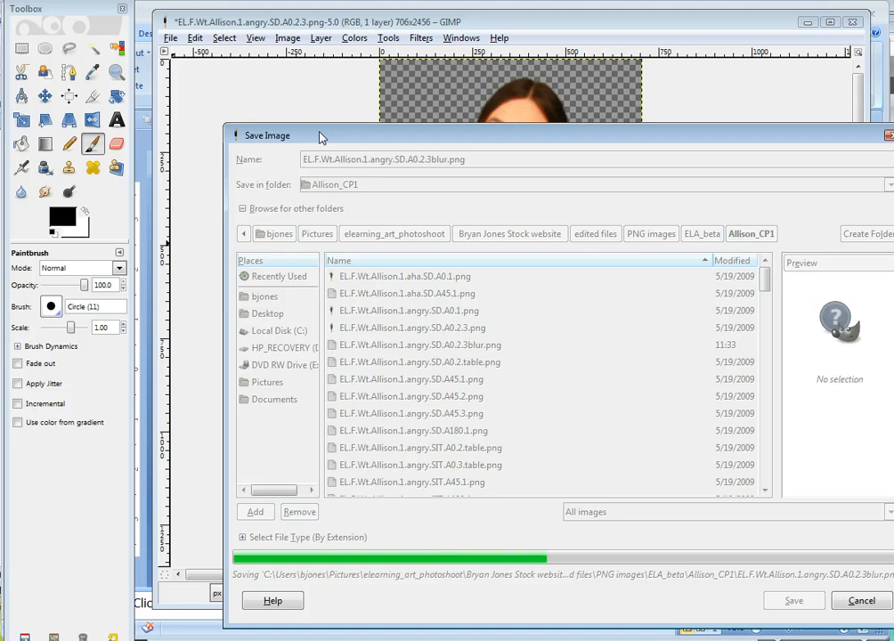
{"action": "mouse_move", "coordinate": [426, 121]}
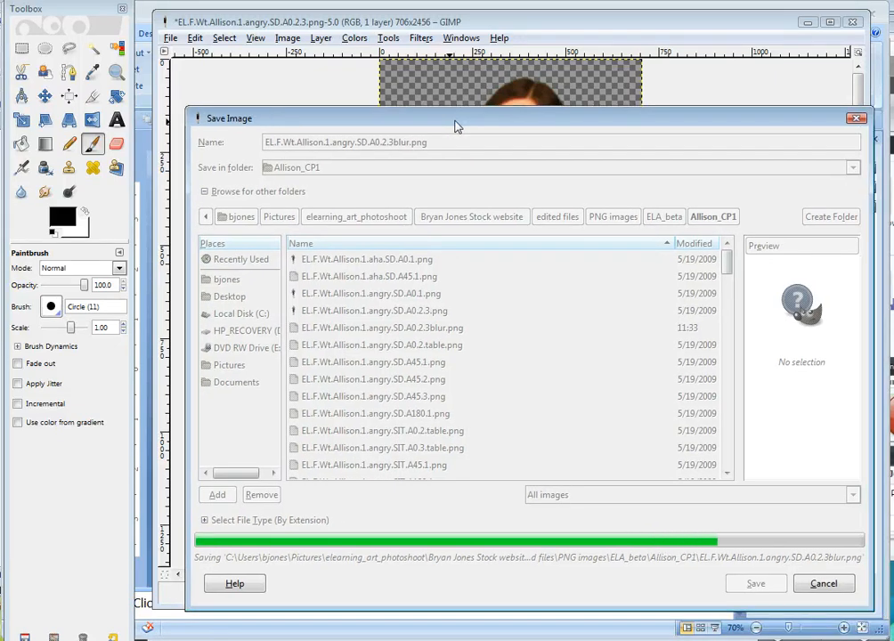
{"action": "left_click", "coordinate": [755, 584]}
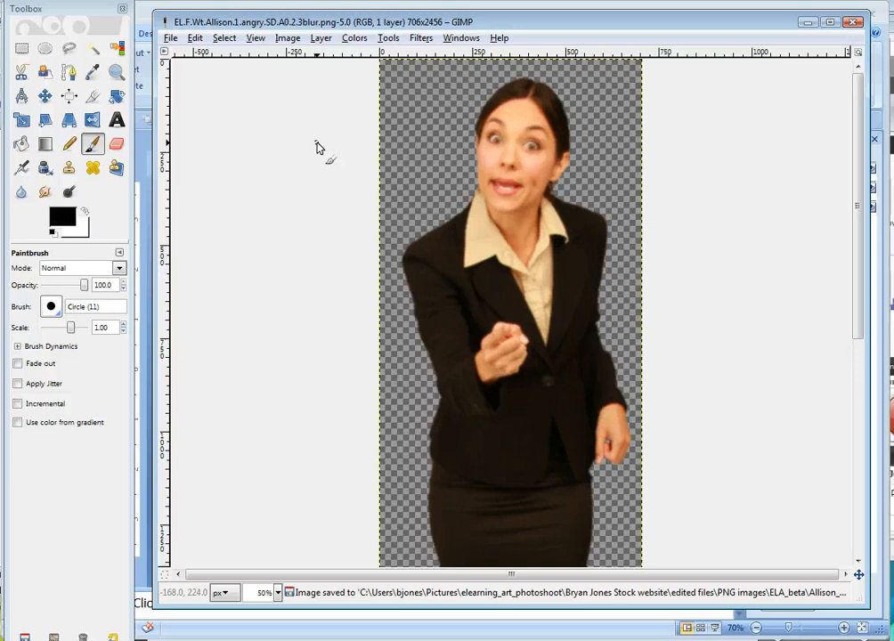